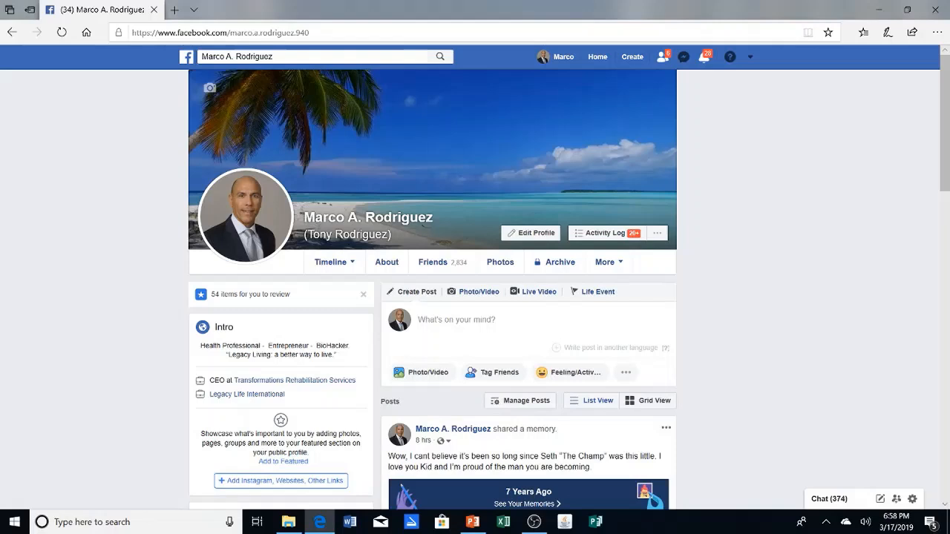
Step: Open the Legacy Life Pro group and search it for 'database' to find the tracking sheet post
click(312, 57)
text(legacy life pro)
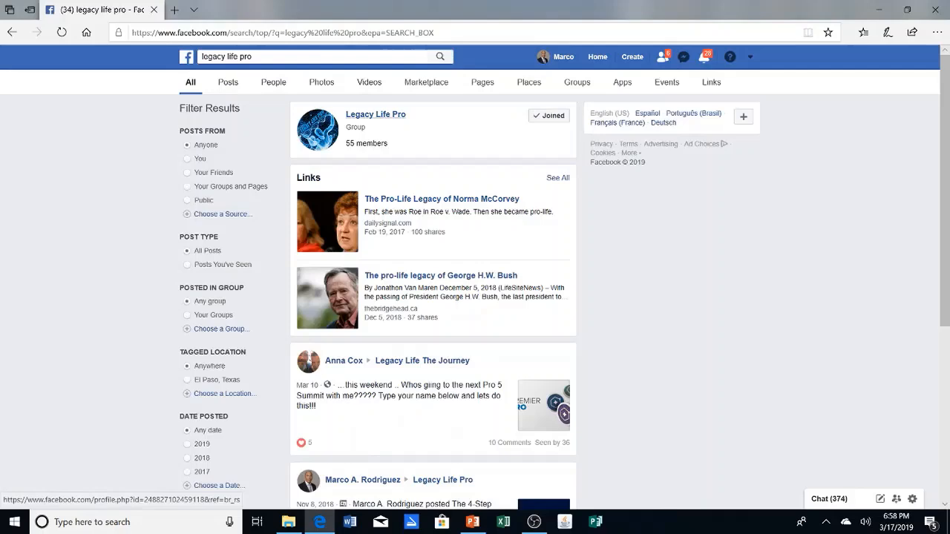
click(377, 114)
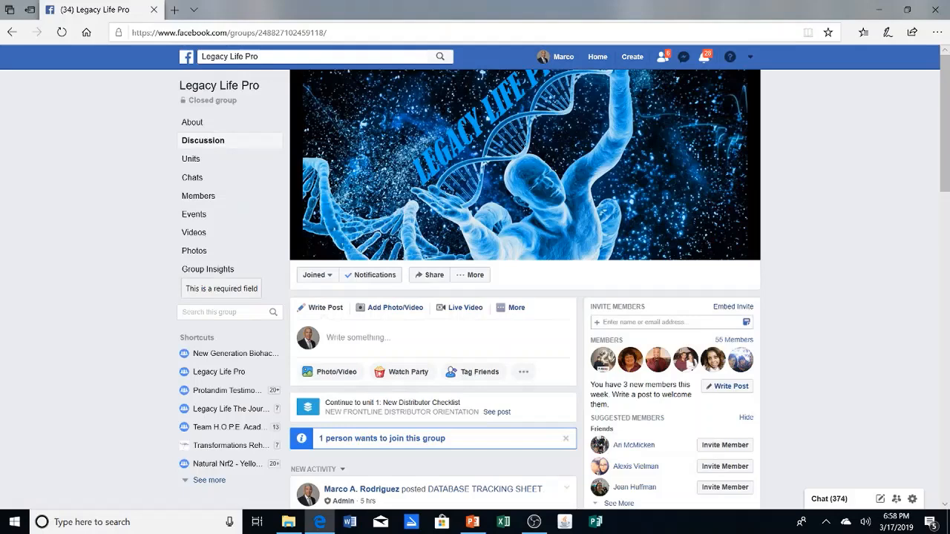
text(database)
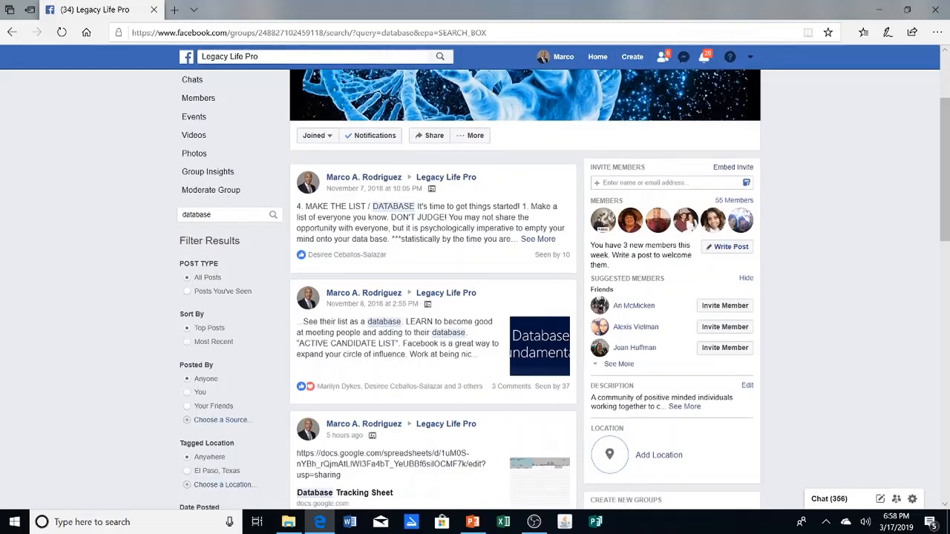
scroll(down, 3)
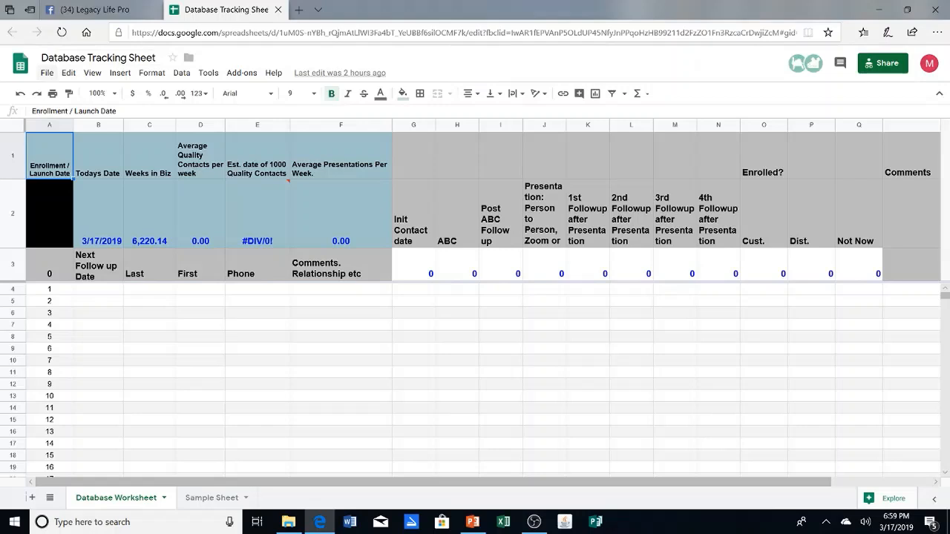
Step: Download the Google Sheet as a Microsoft Excel (.xlsx) workbook
click(46, 72)
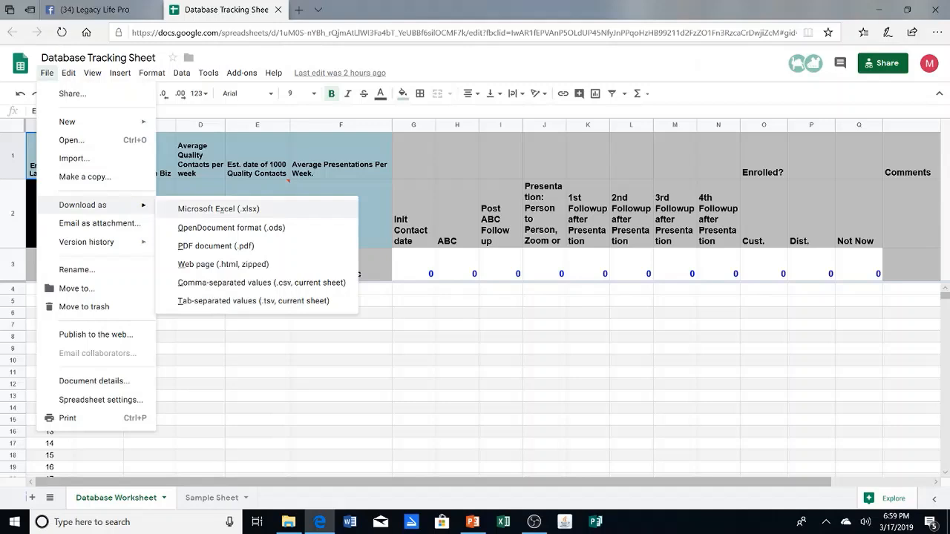
click(216, 208)
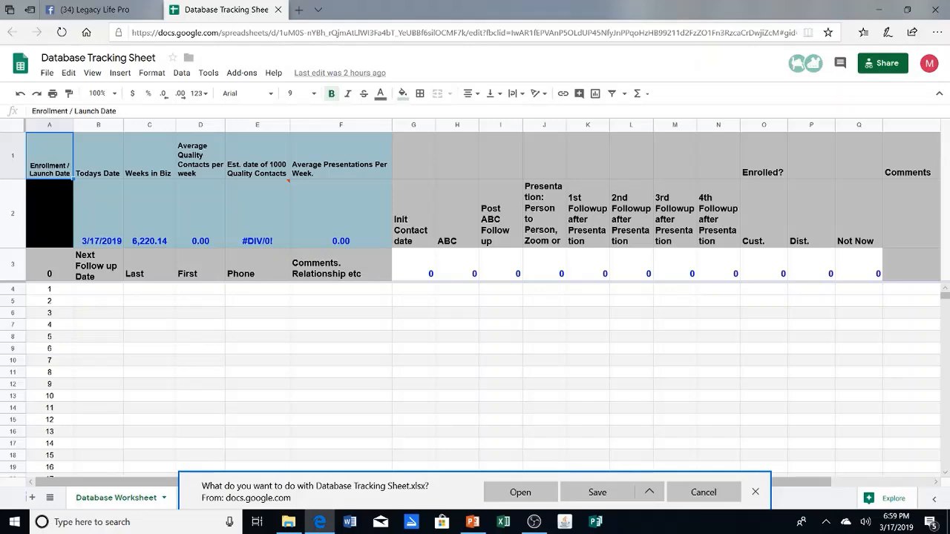
click(597, 492)
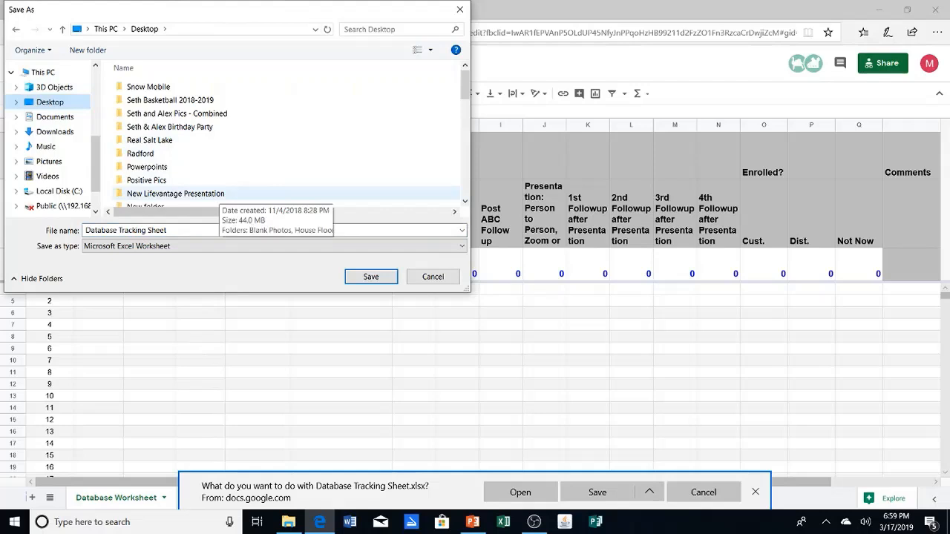
Step: Save the workbook to the desktop, replacing the existing copy, and open it
click(371, 276)
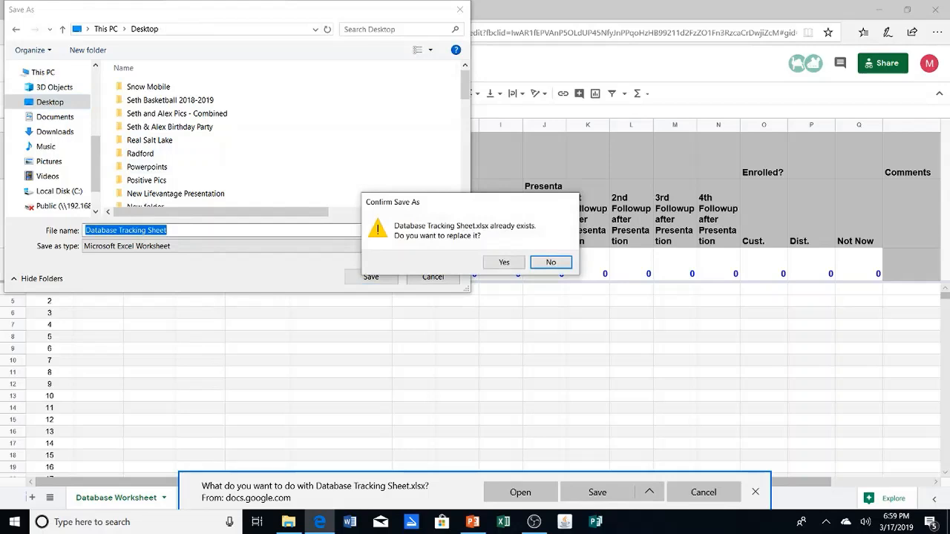
click(503, 262)
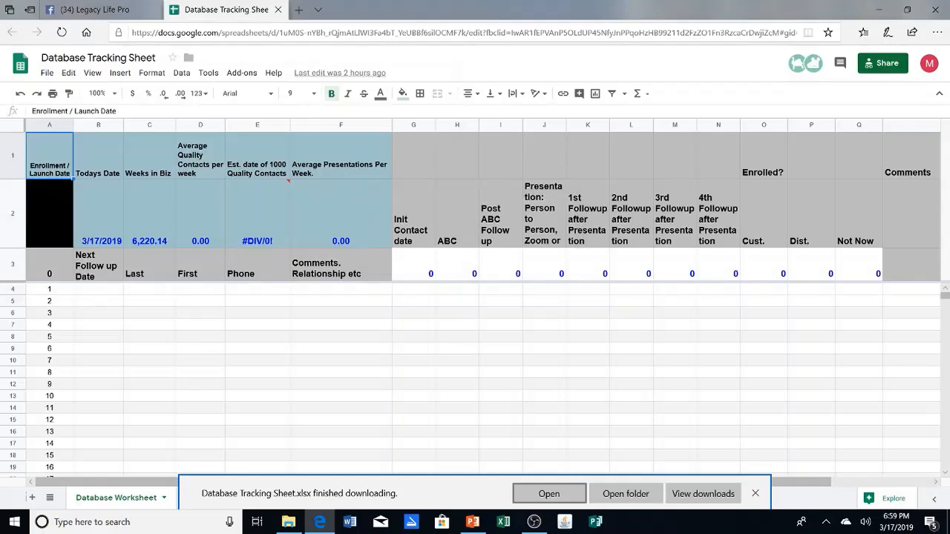
click(754, 494)
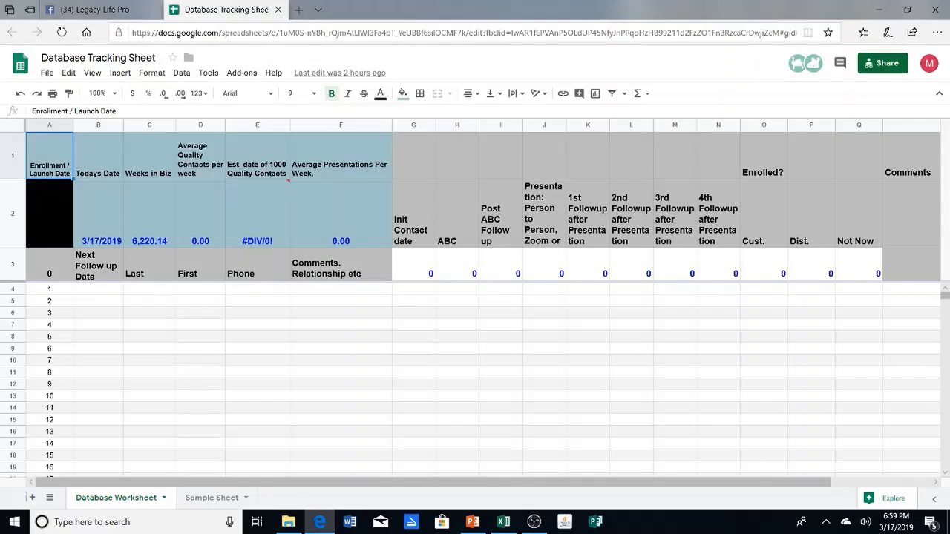
click(503, 522)
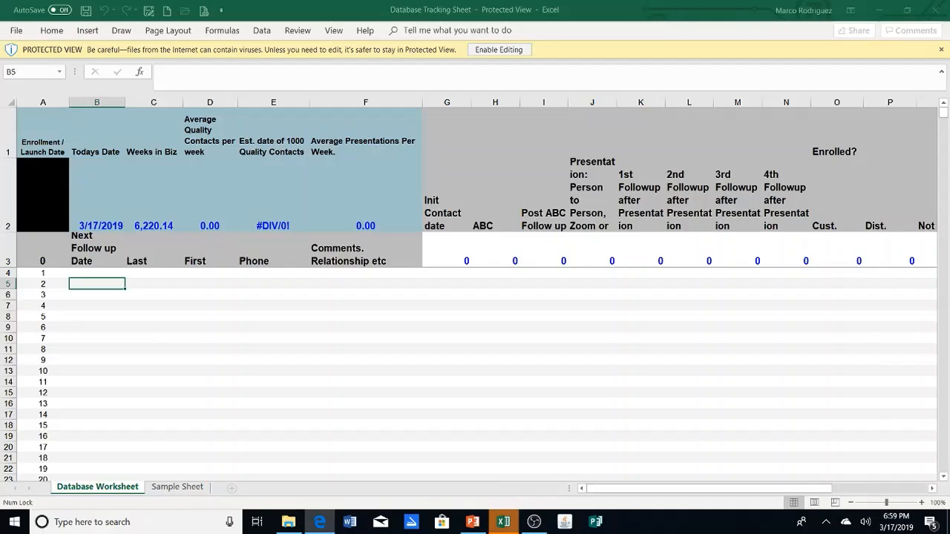
Step: Enable editing and enter 3/1/2019 as the enrollment date in A2
click(499, 49)
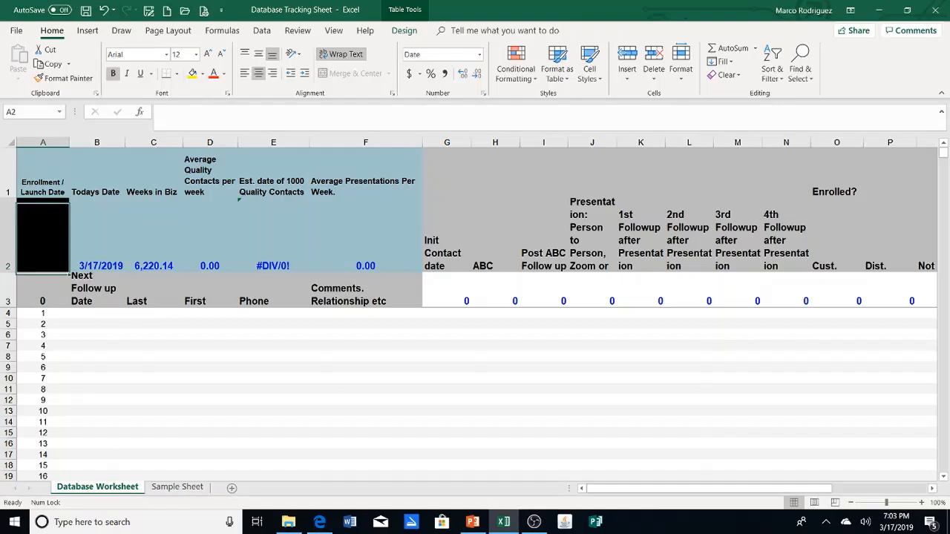
text(3/1/2019)
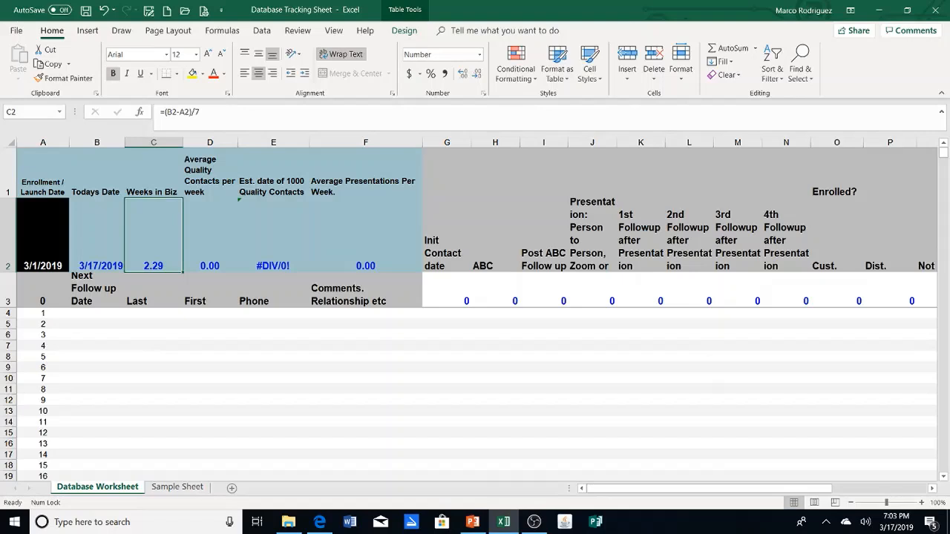
click(43, 236)
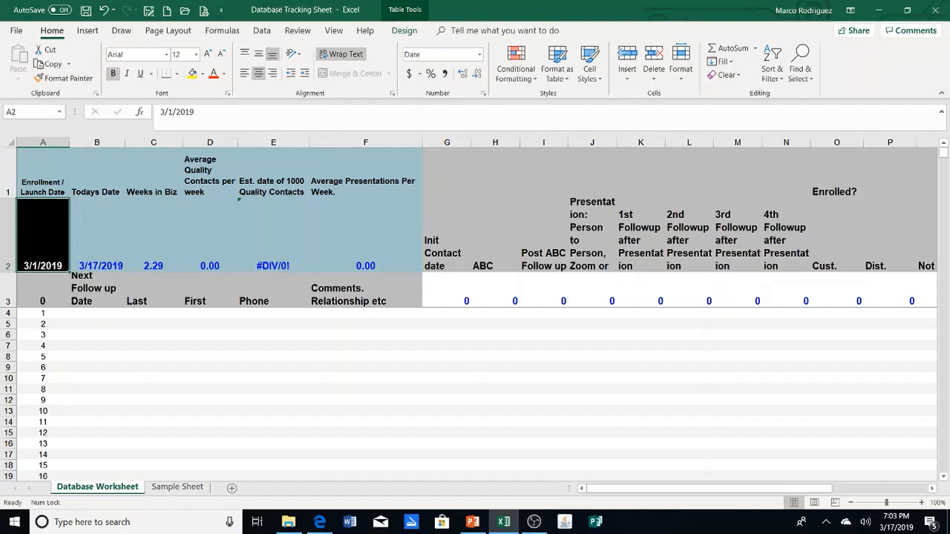
click(97, 235)
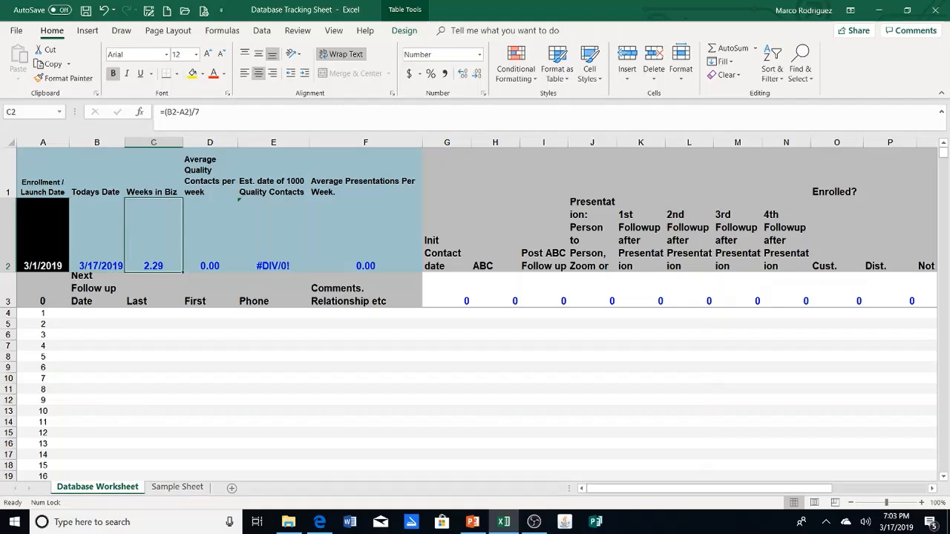
click(210, 233)
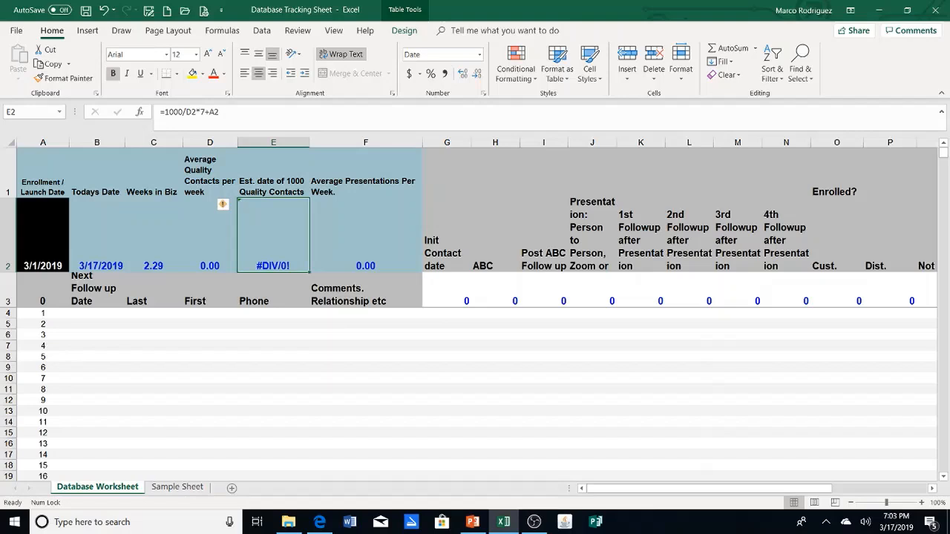
click(365, 235)
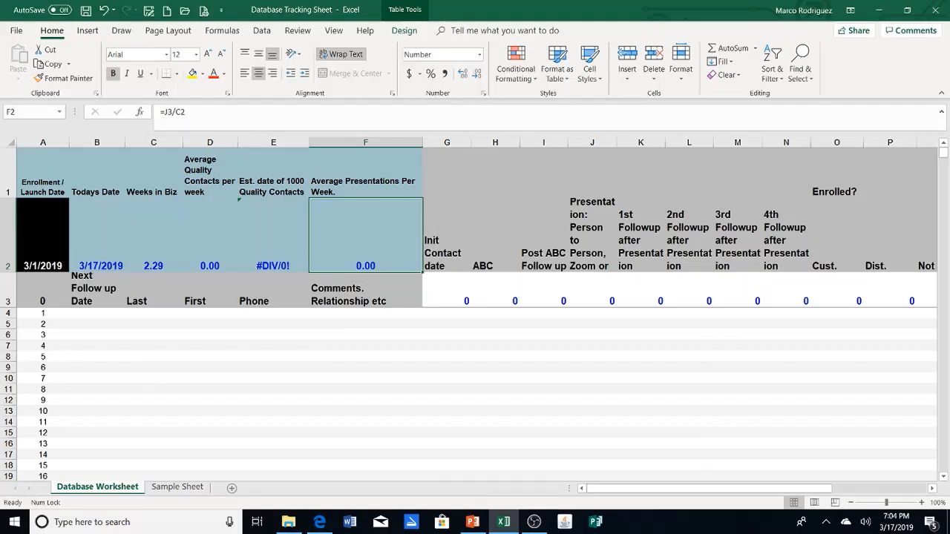
Step: Select the empty follow-up, name, phone and comments ranges, then scroll down
drag(446, 322, 838, 445)
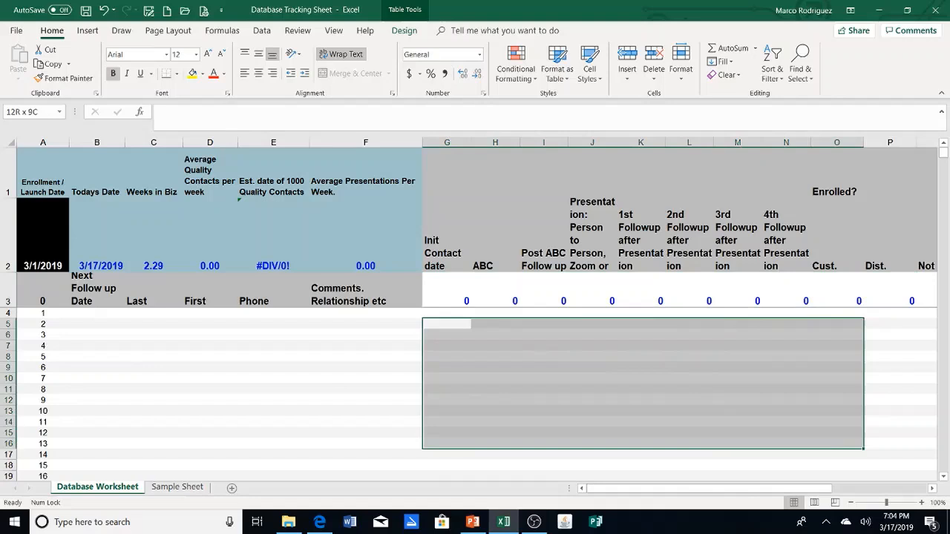
click(154, 313)
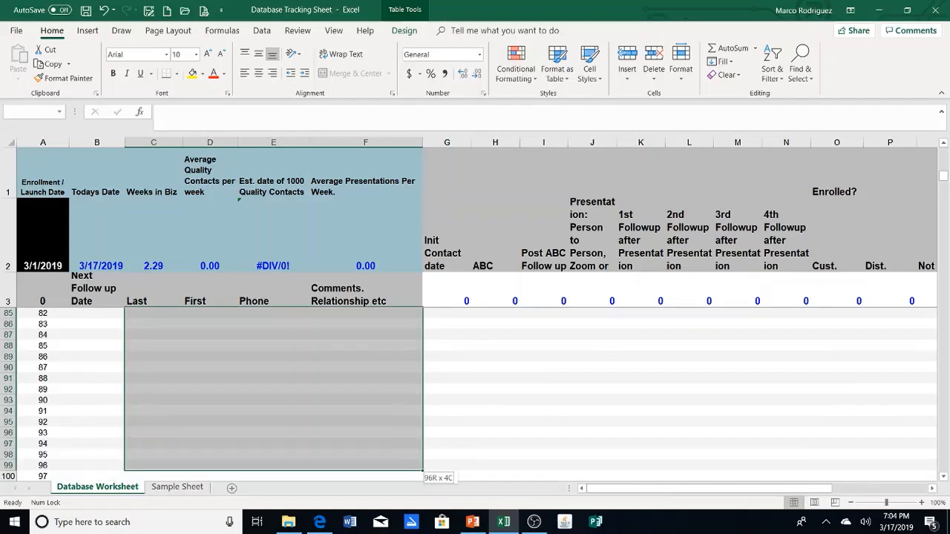
scroll(down, 3)
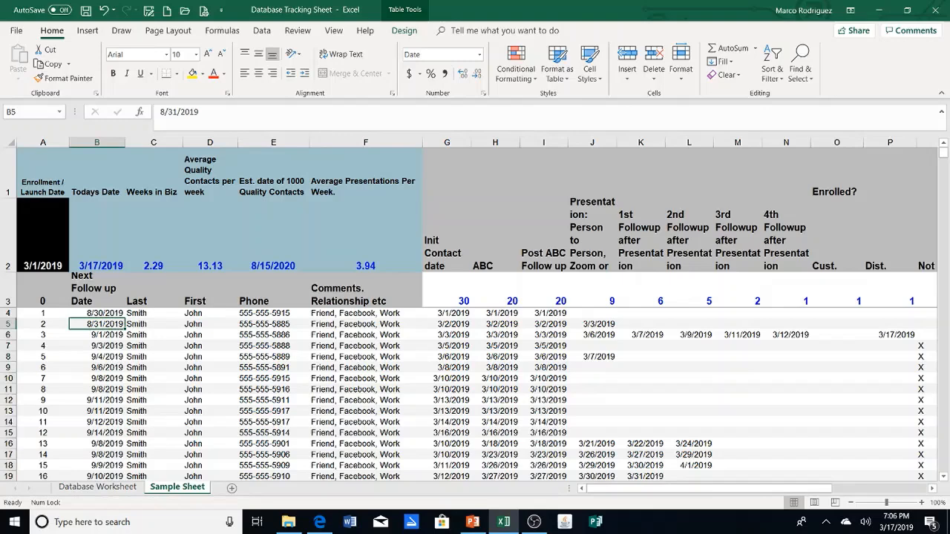
click(153, 313)
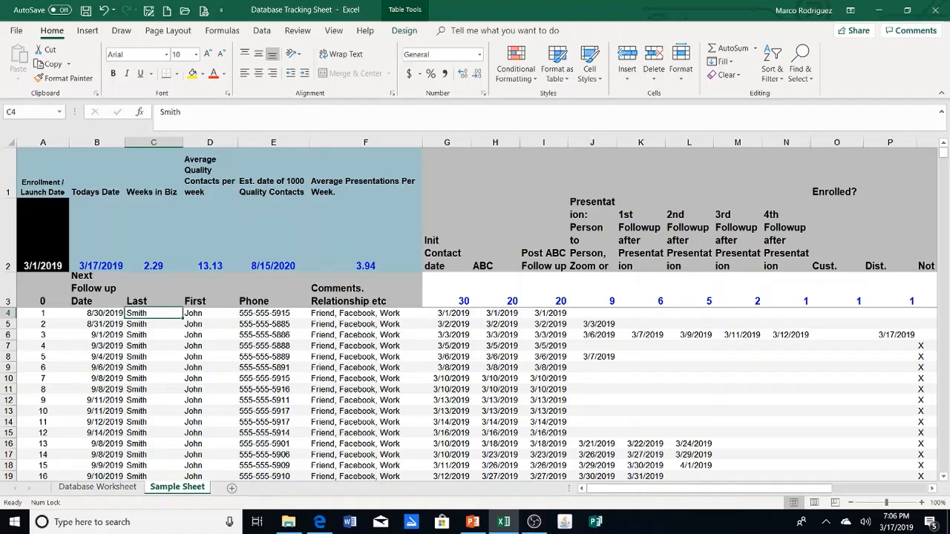
click(365, 313)
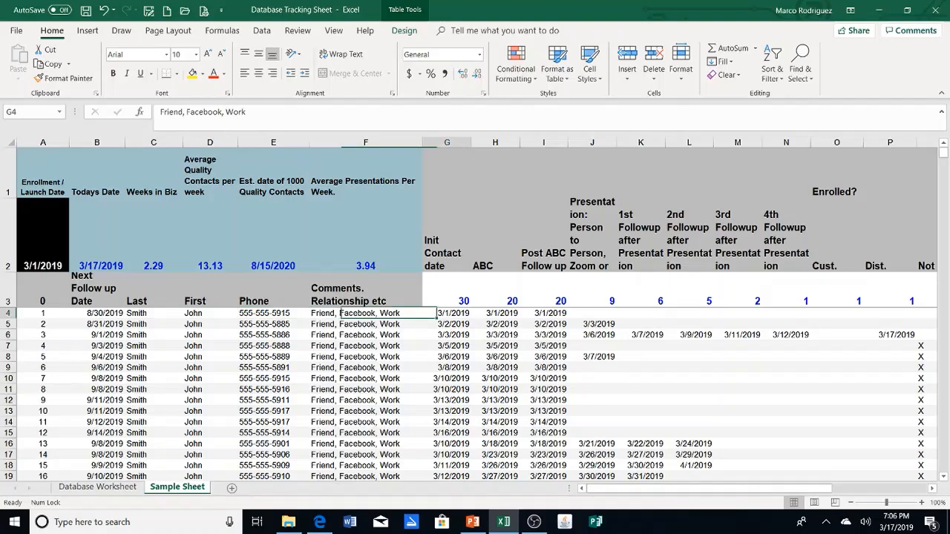
click(495, 313)
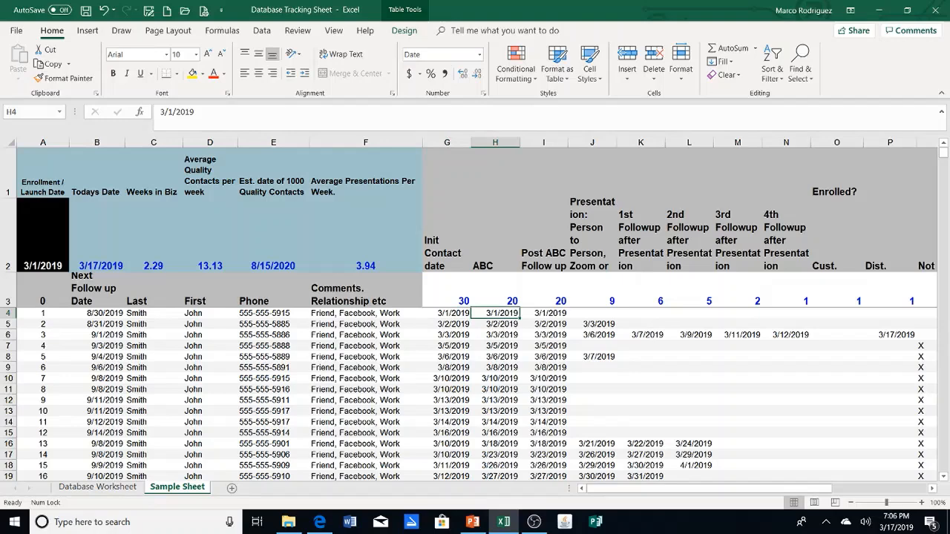
click(543, 313)
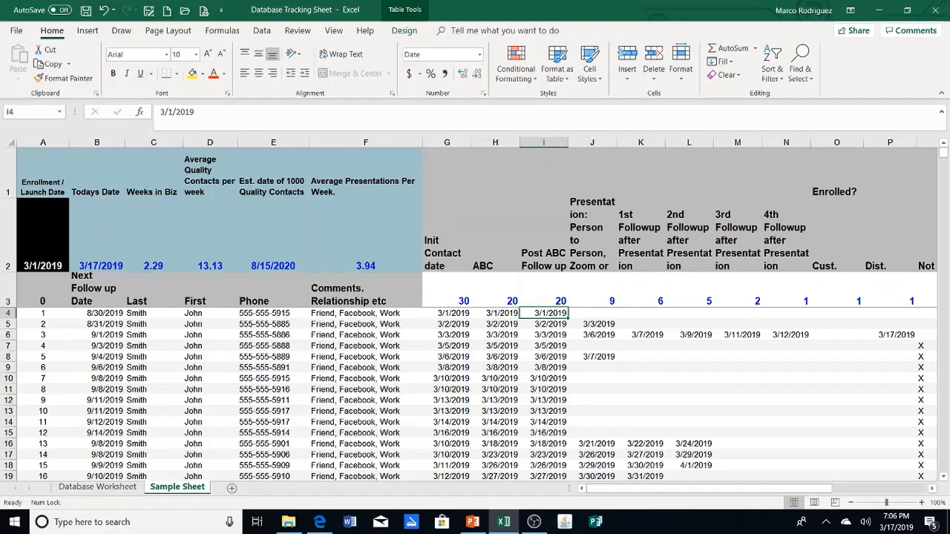
click(495, 313)
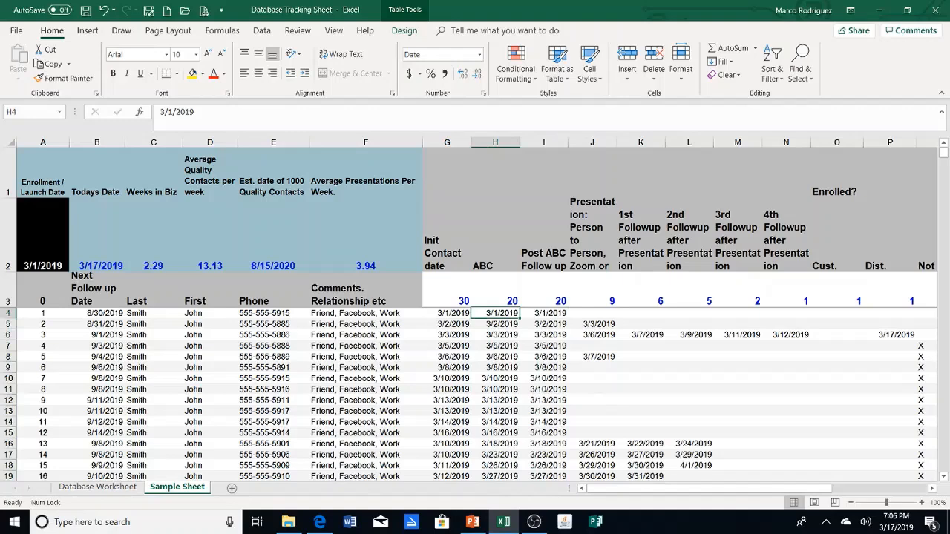
click(592, 313)
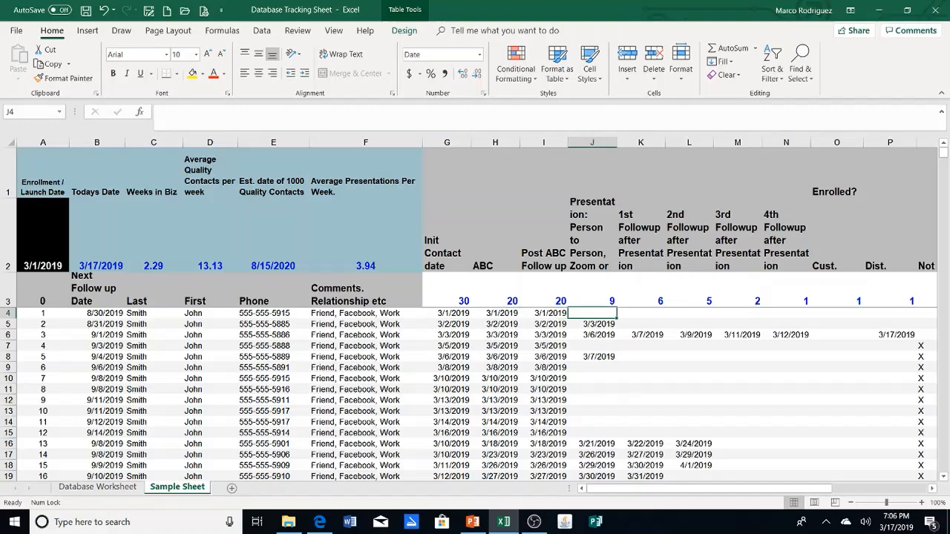
click(96, 312)
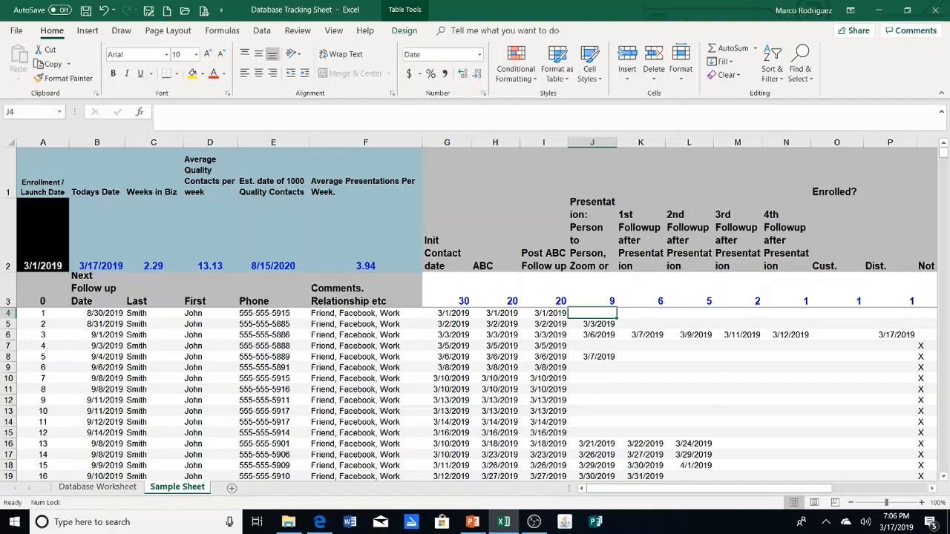
click(97, 313)
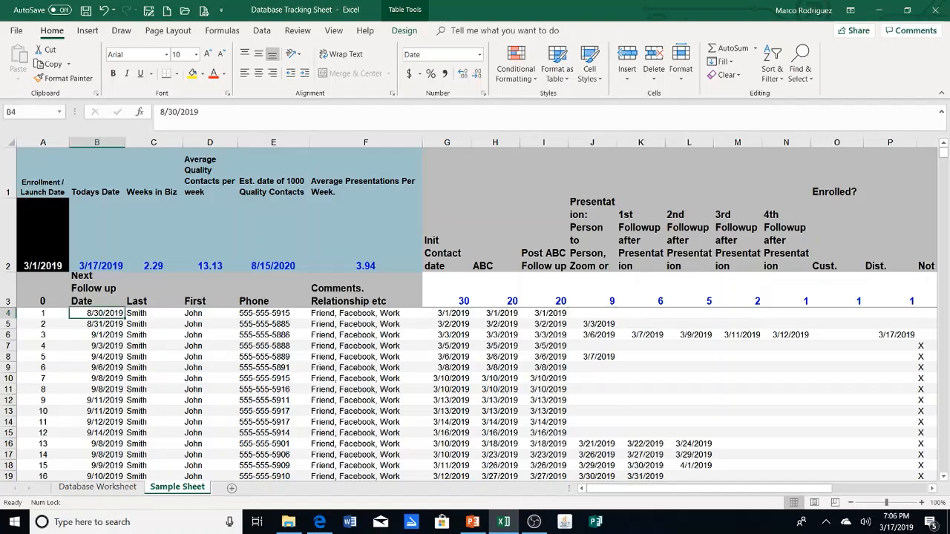
click(153, 323)
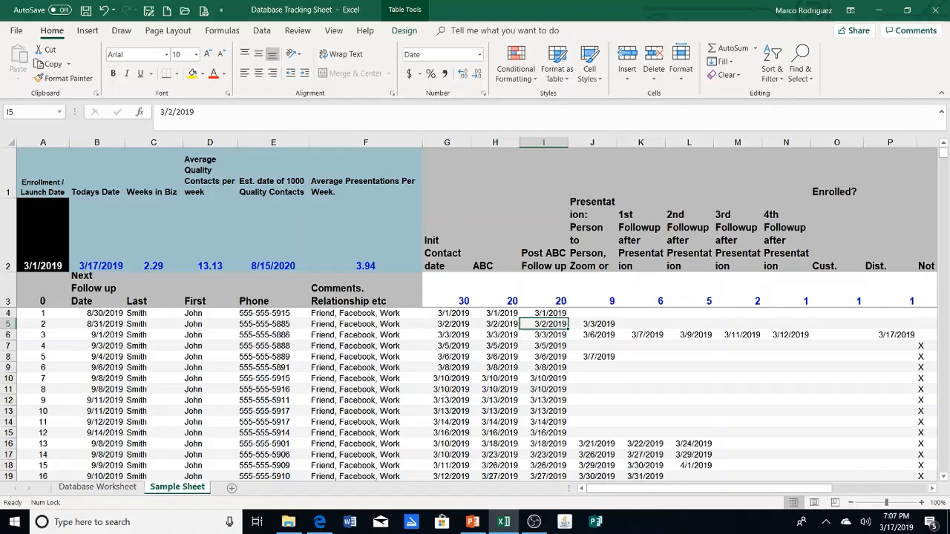
click(597, 323)
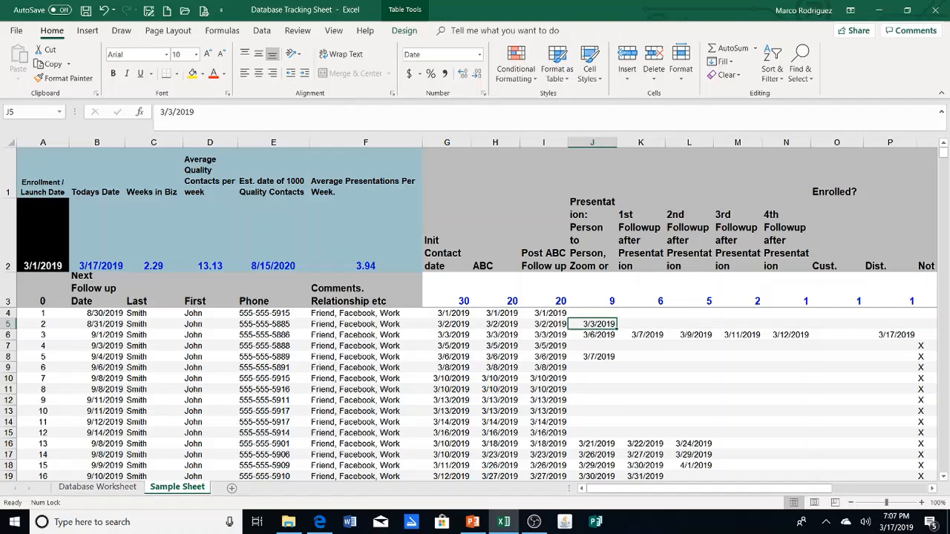
click(640, 323)
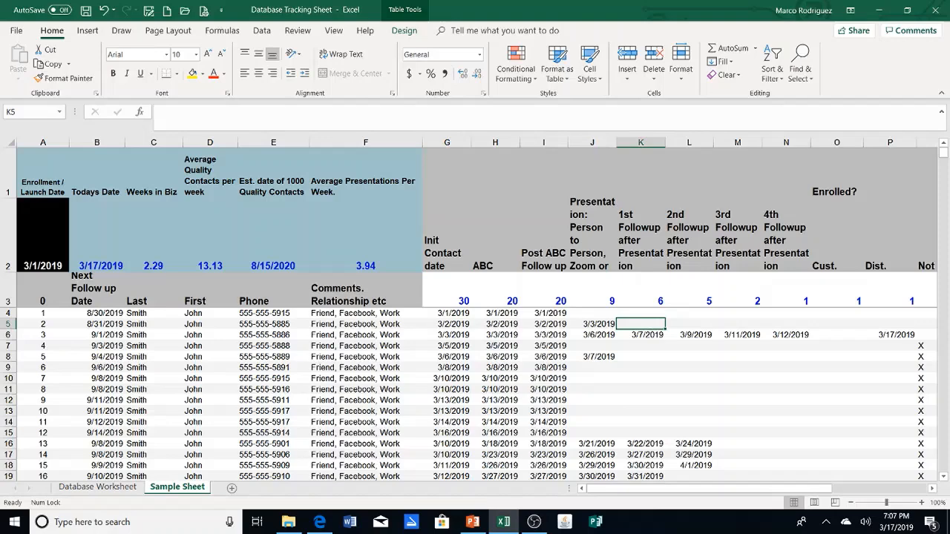
click(97, 323)
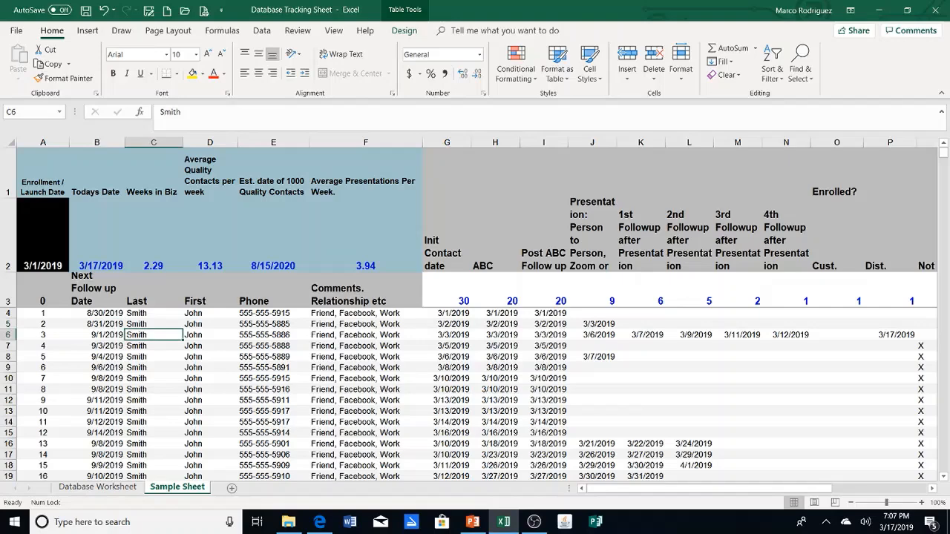
click(495, 334)
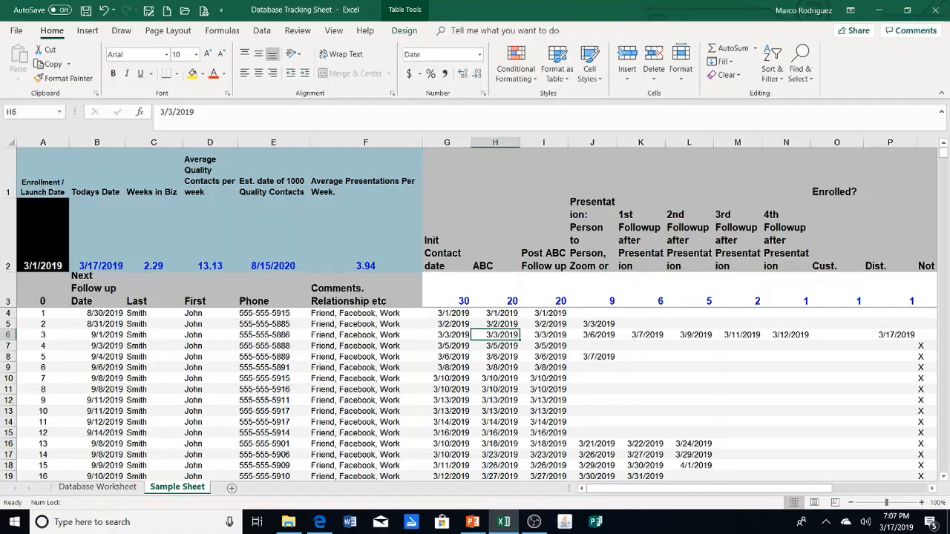
click(591, 333)
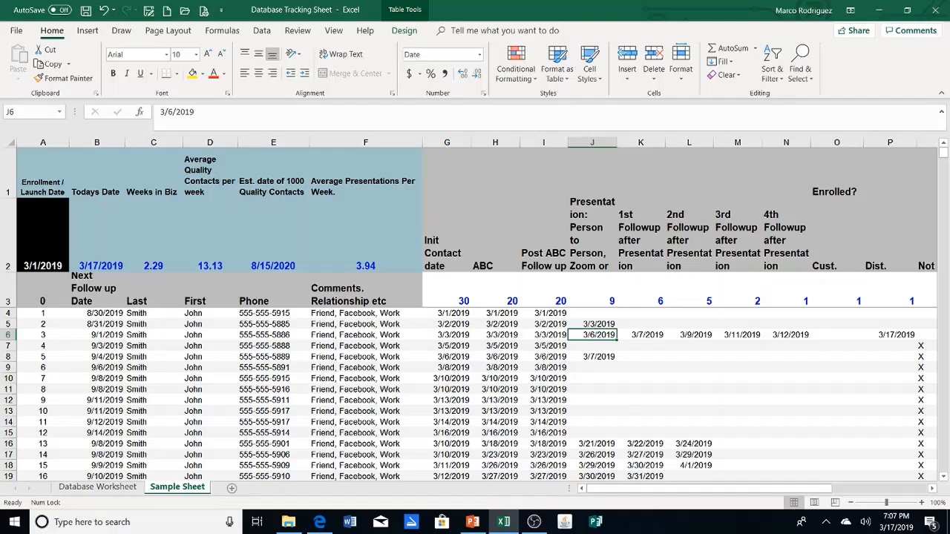
click(737, 334)
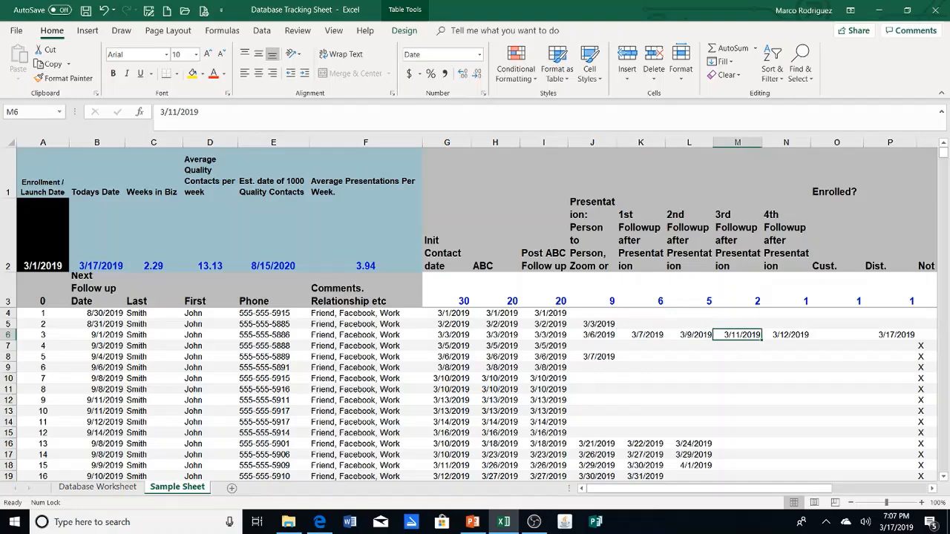
click(890, 334)
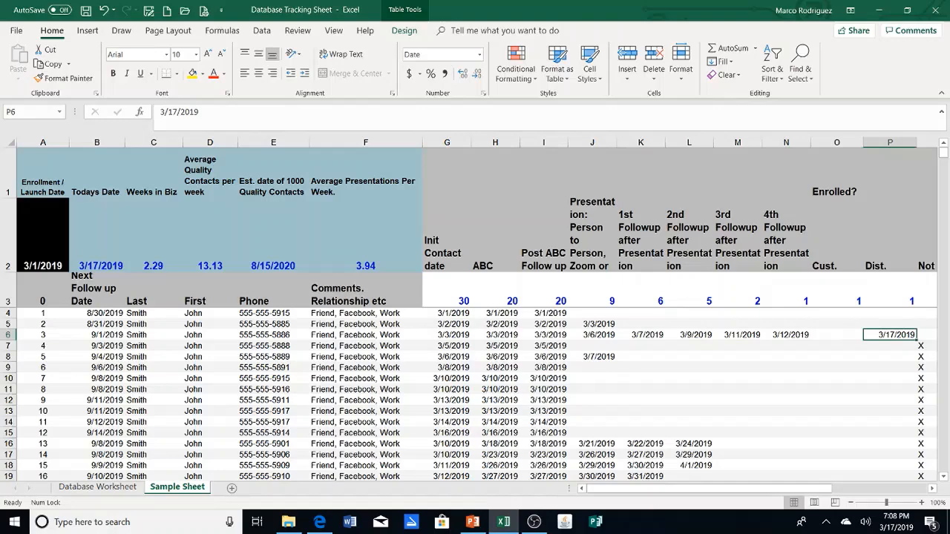
click(365, 345)
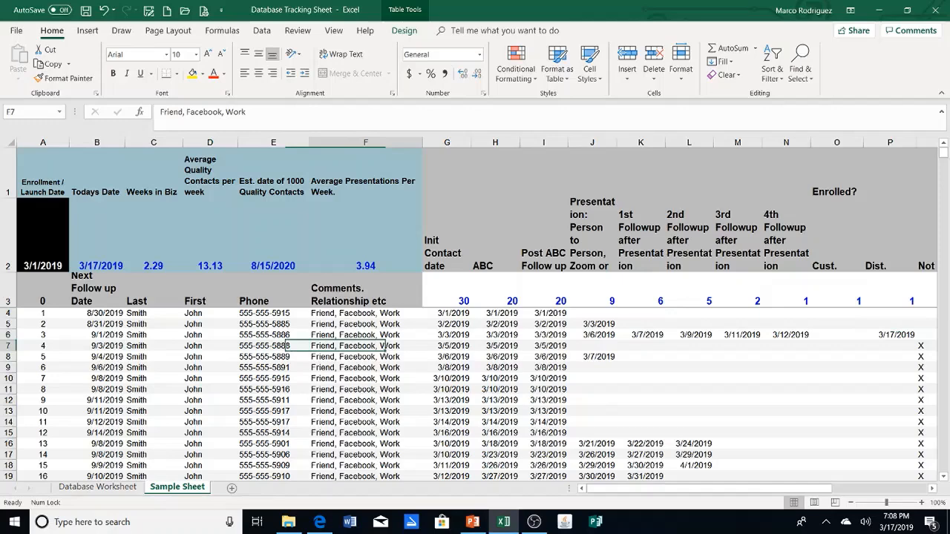
Step: Clear contact 6's ABC and Post ABC follow-up dates, dropping both totals to 19
click(544, 346)
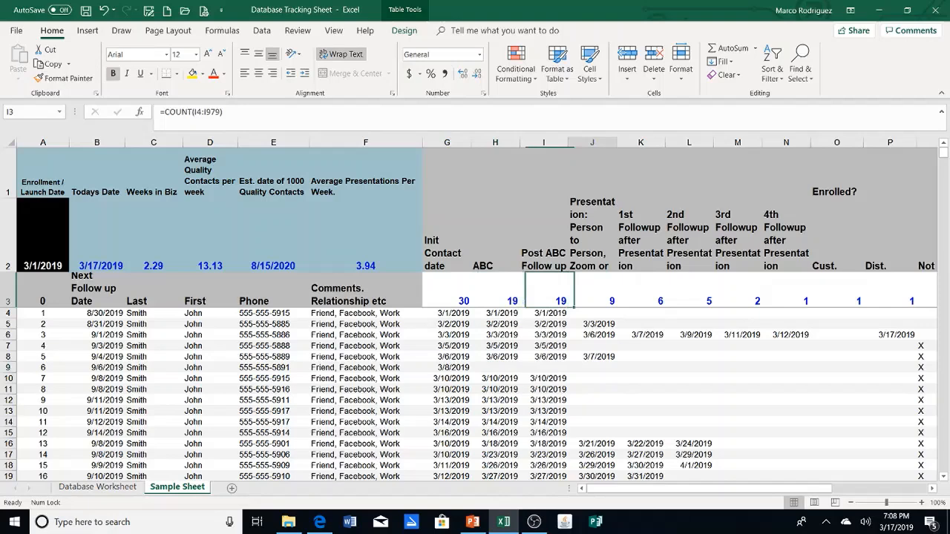
click(495, 290)
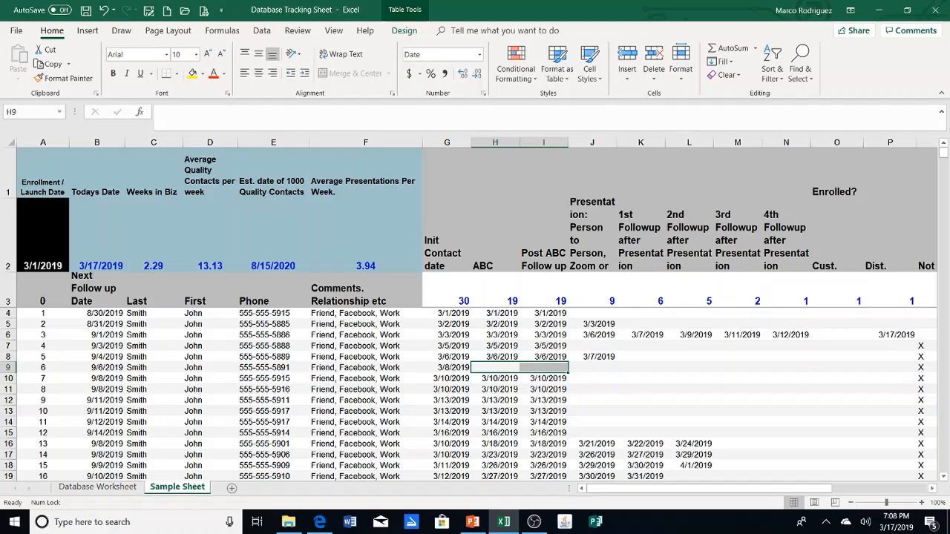
click(209, 234)
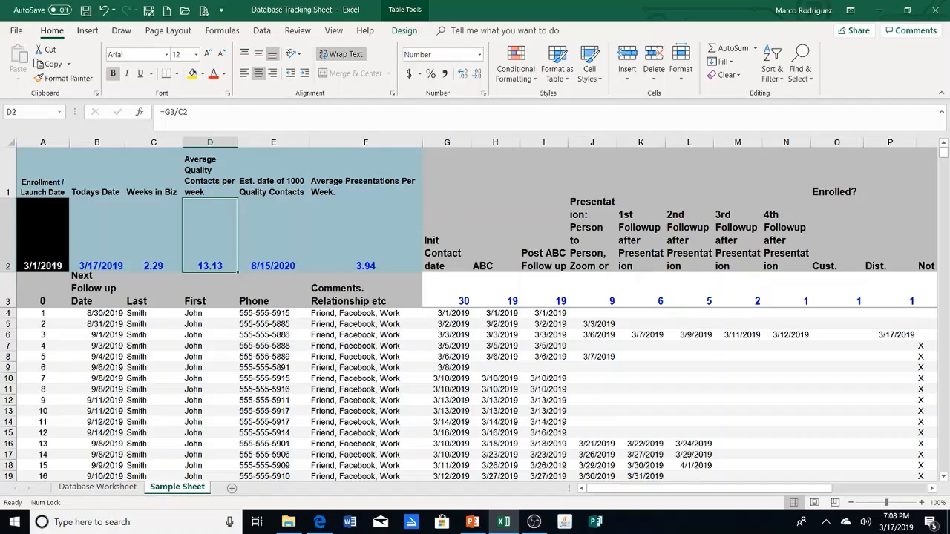
click(273, 235)
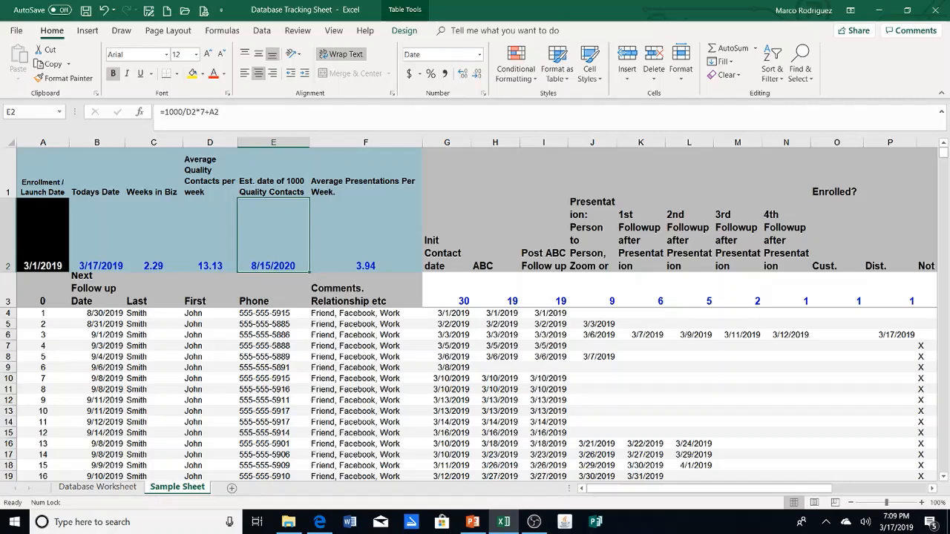
click(209, 235)
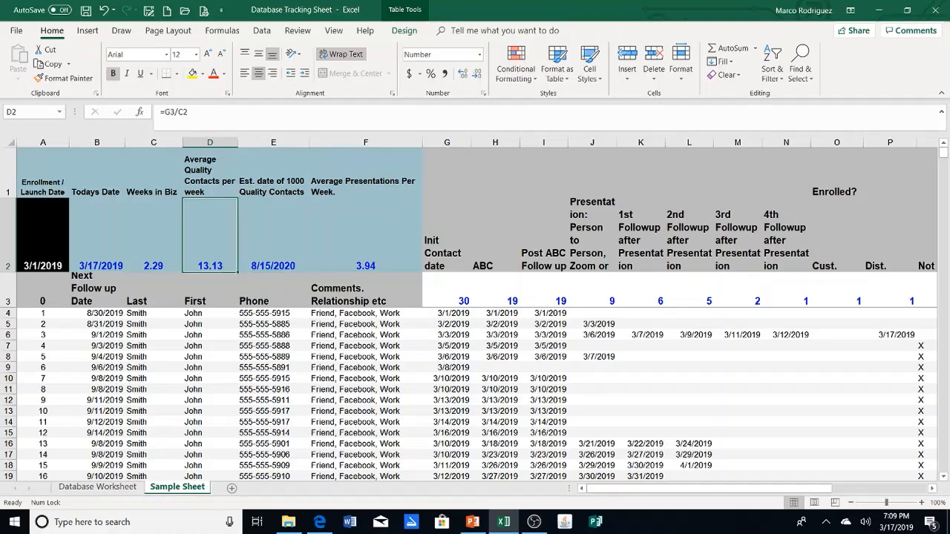
click(364, 235)
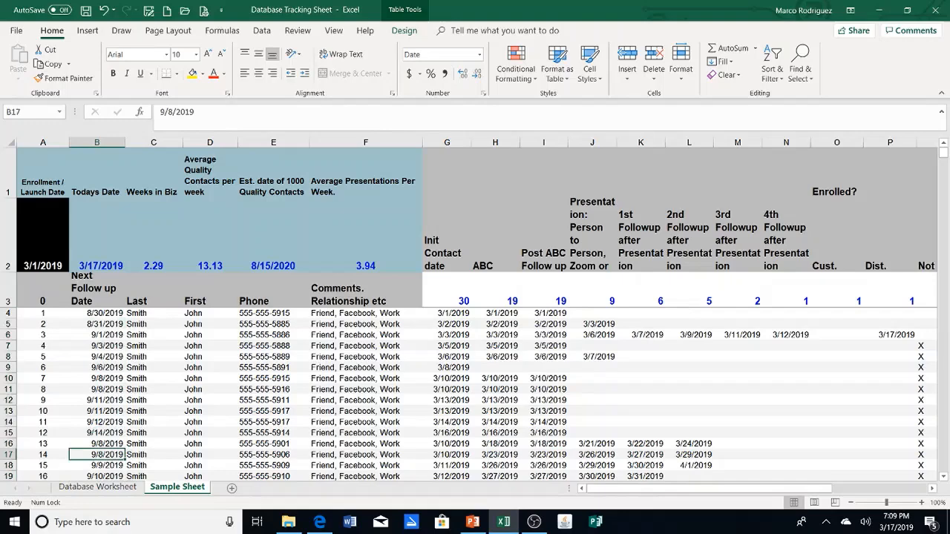
Step: Sort the contact rows by Next Follow up Date starting from B4
click(96, 313)
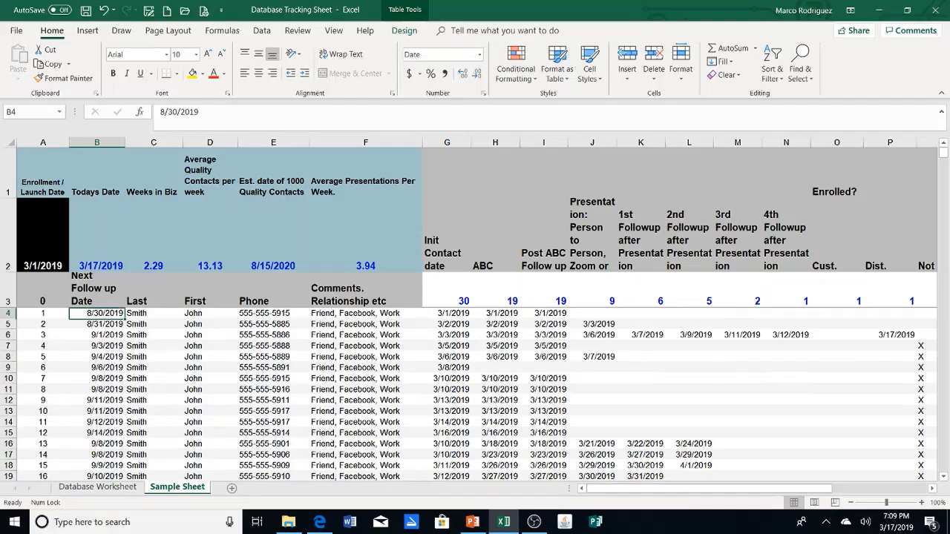
click(467, 62)
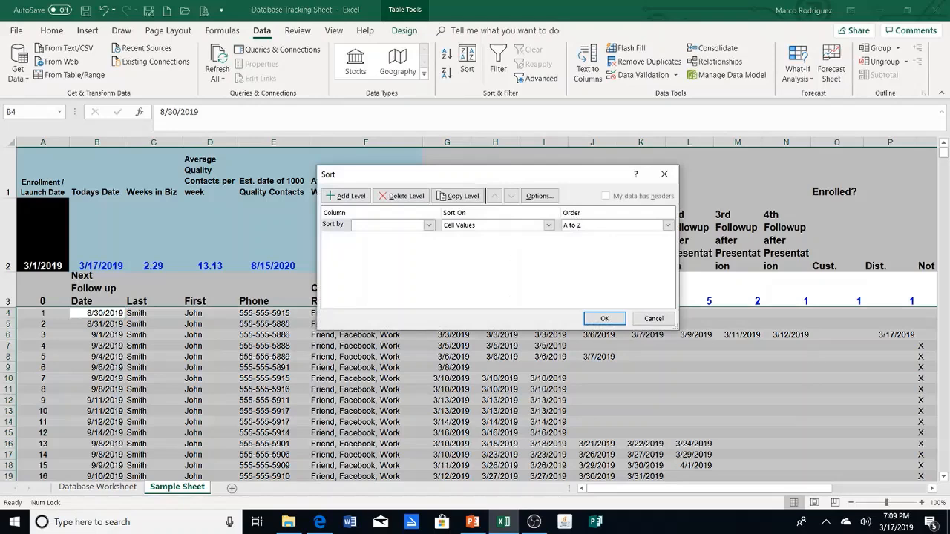
click(605, 318)
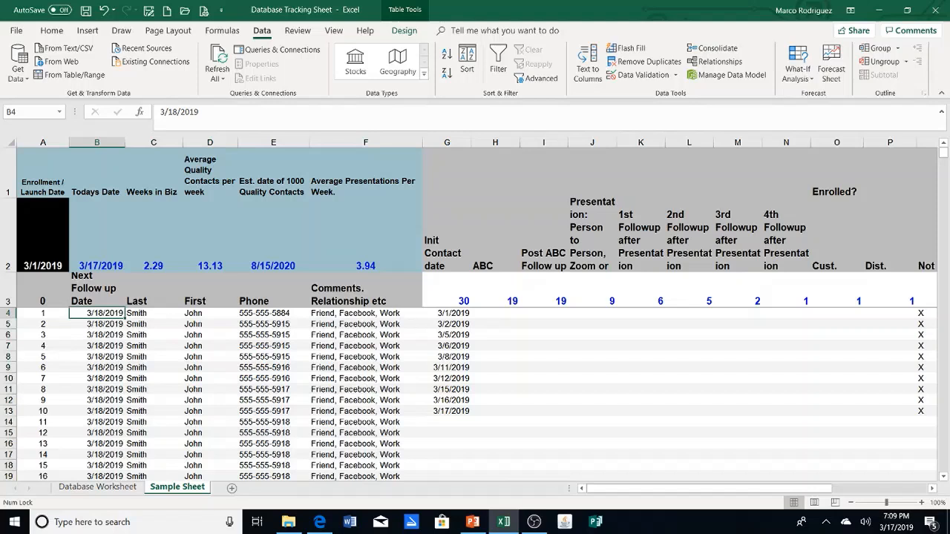
click(96, 234)
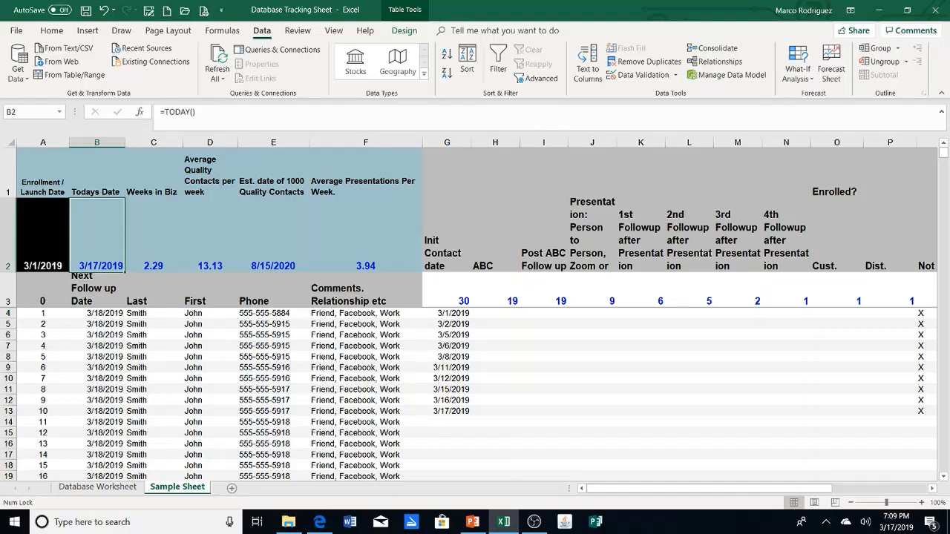
drag(446, 312, 446, 389)
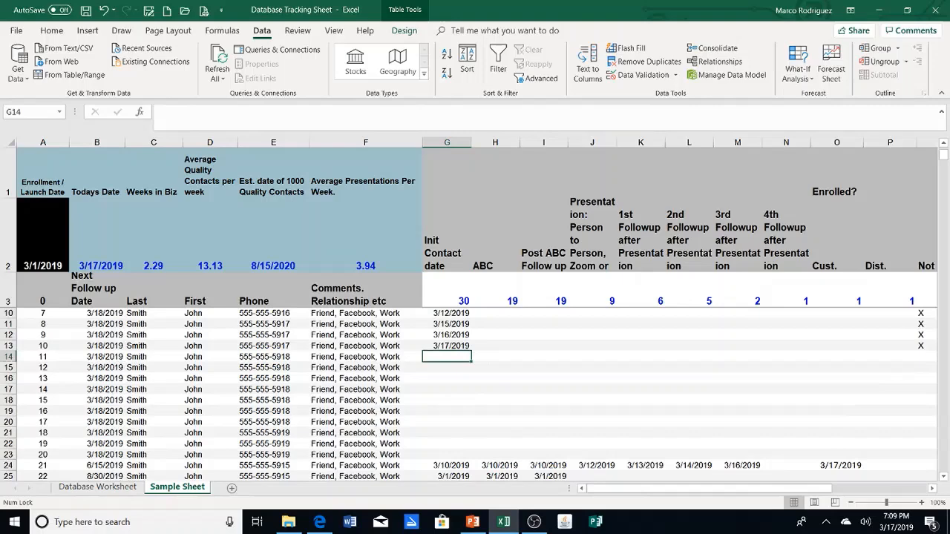
scroll(down, 3)
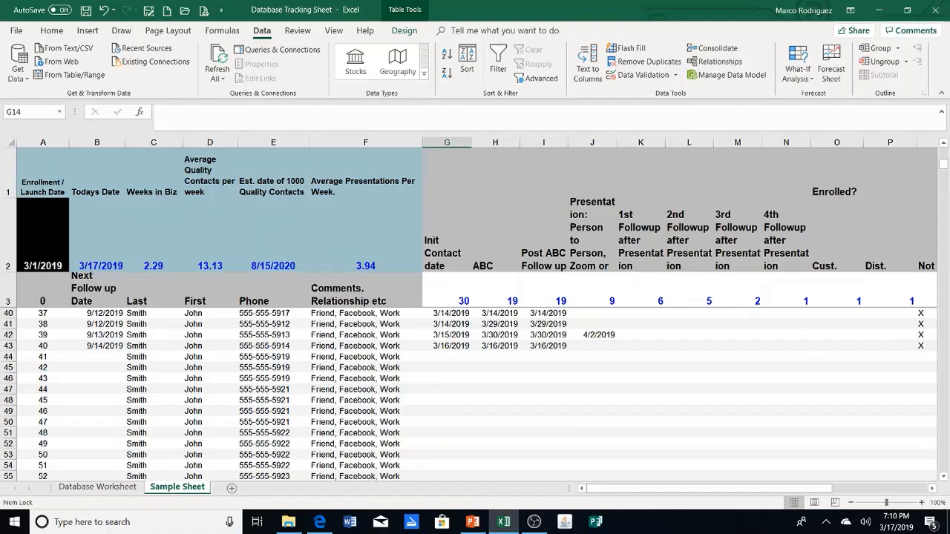
click(273, 235)
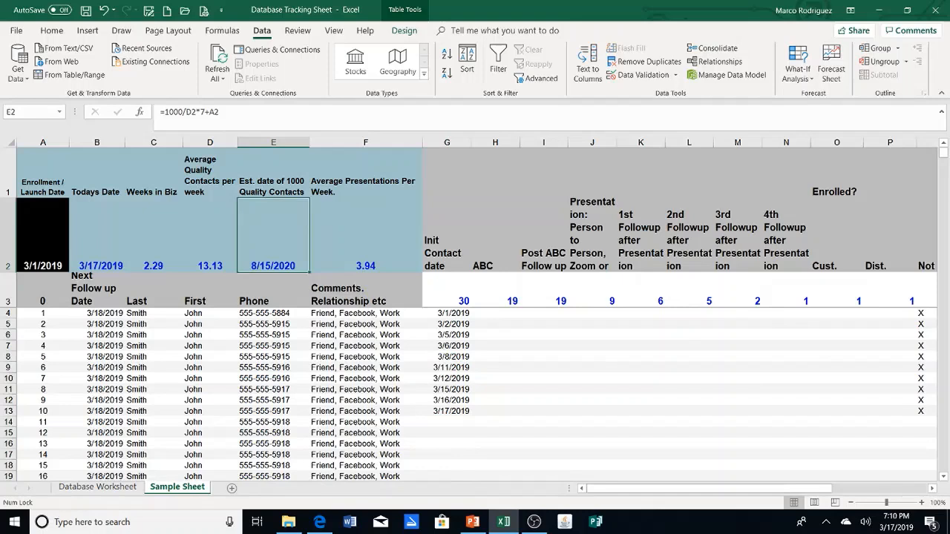